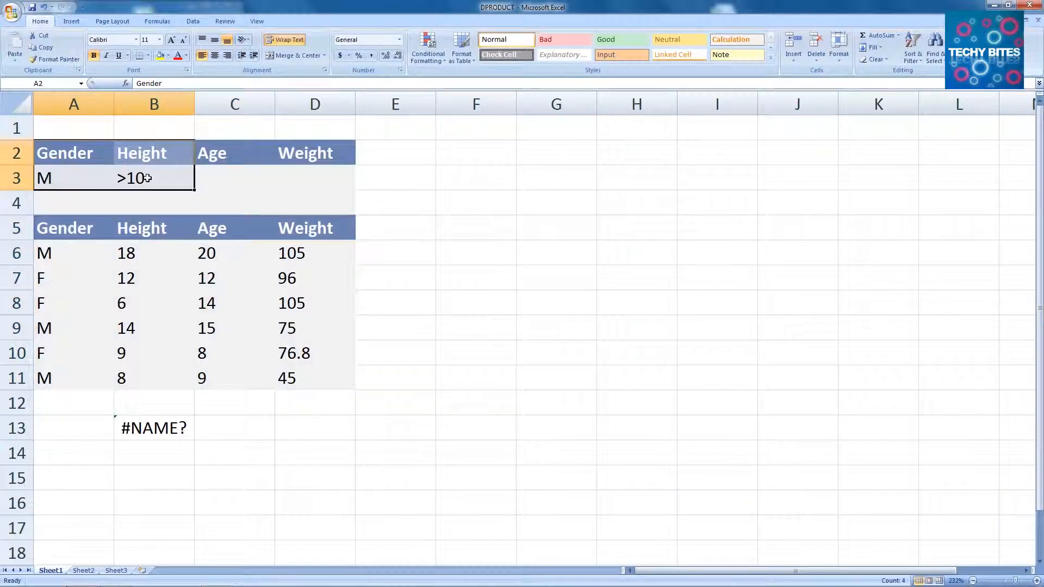
- Discard the half-typed =dproduct entry in B13 by cancelling Insert Function, leaving it empty
click(394, 177)
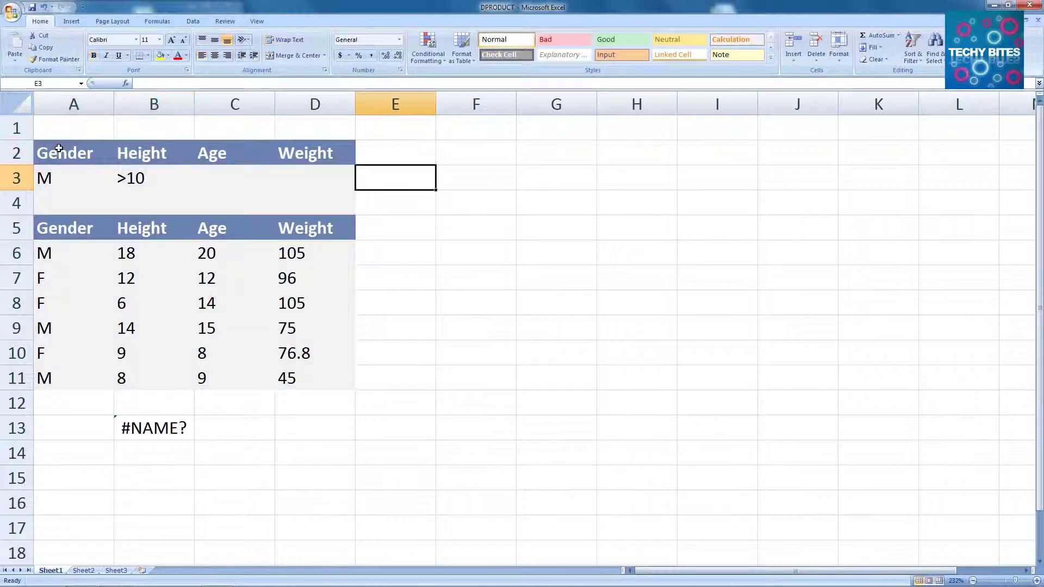
drag(65, 152, 65, 177)
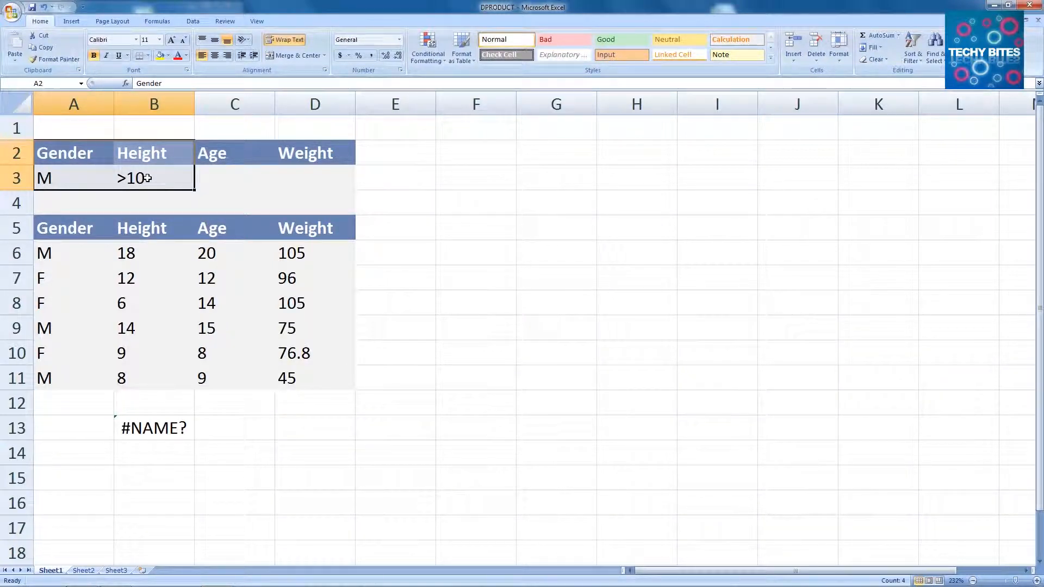
text(=dprodu)
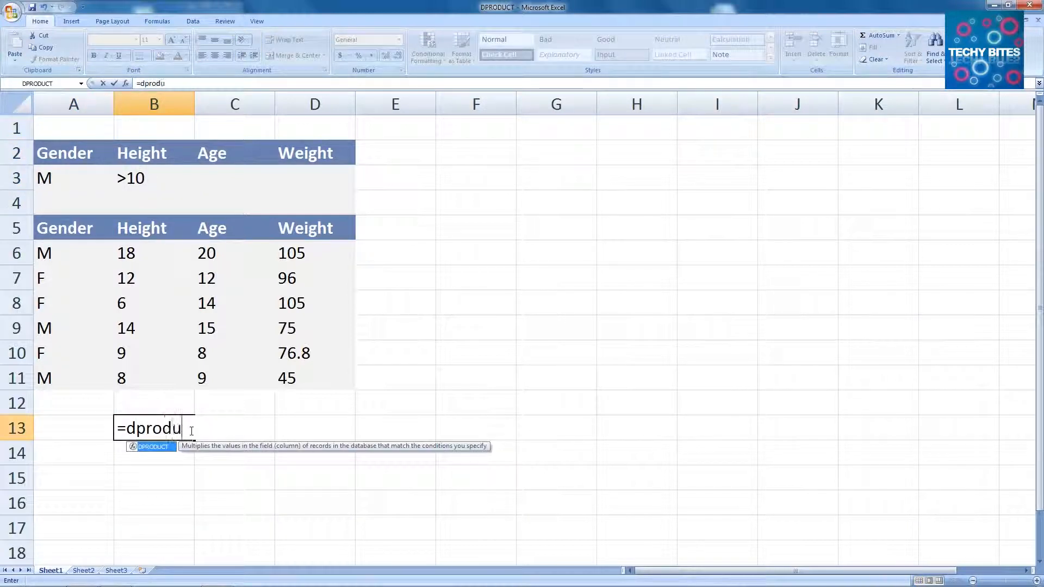
text(ct)
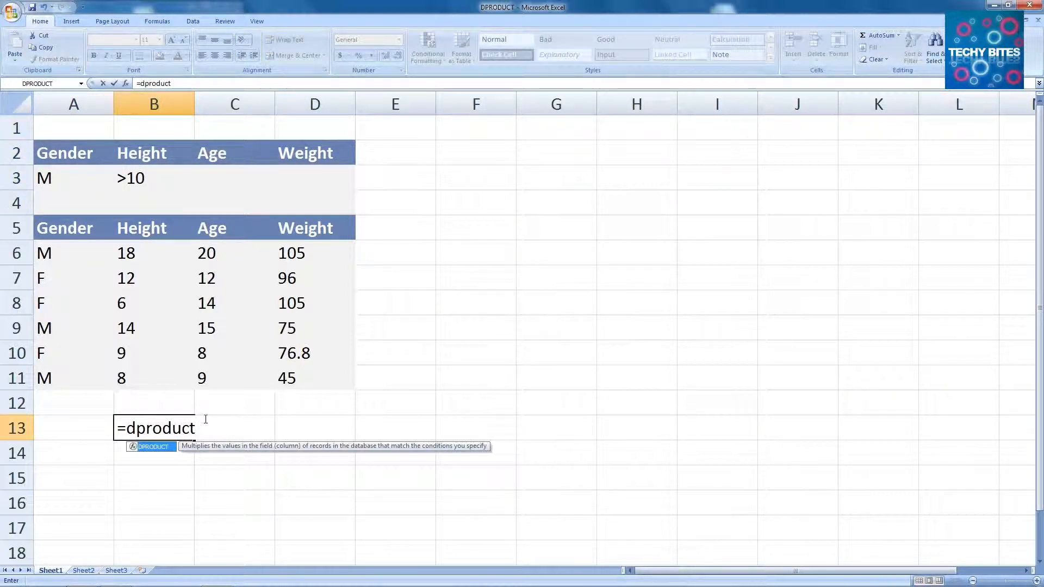
click(126, 83)
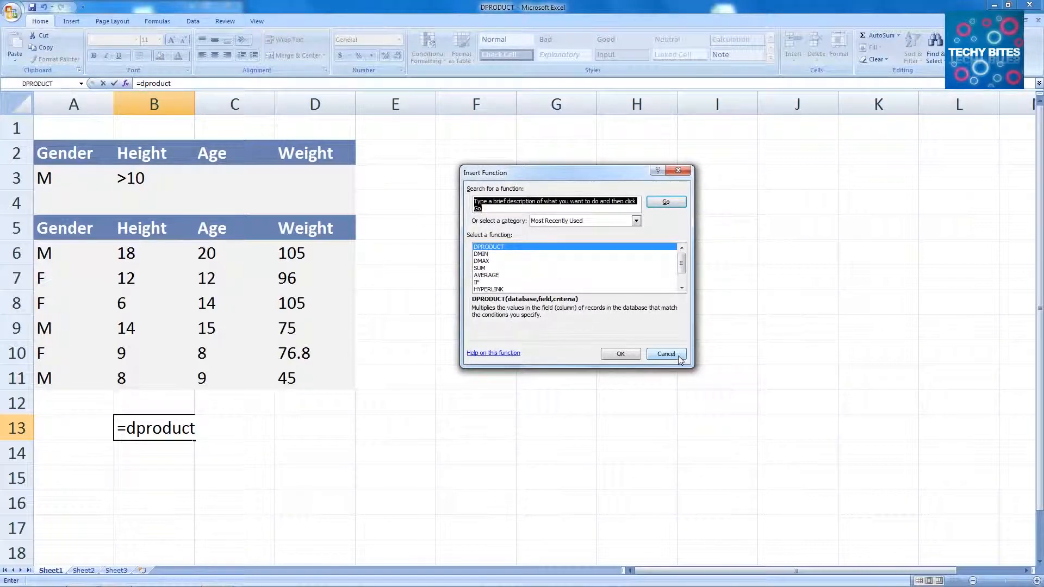
click(664, 353)
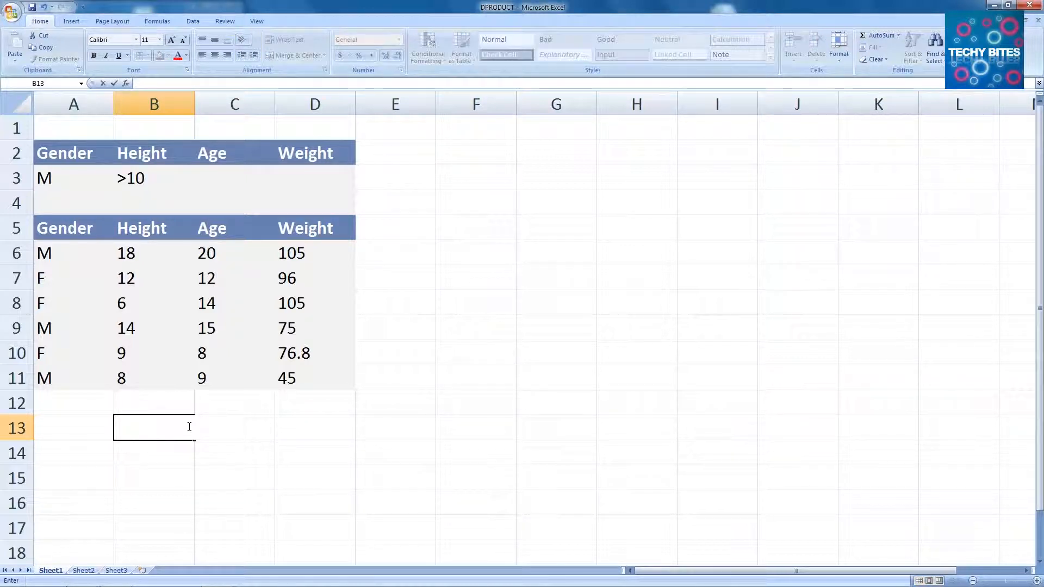
- Begin the B13 formula as =dproduct(A5:D11, with the data table as database
text(=)
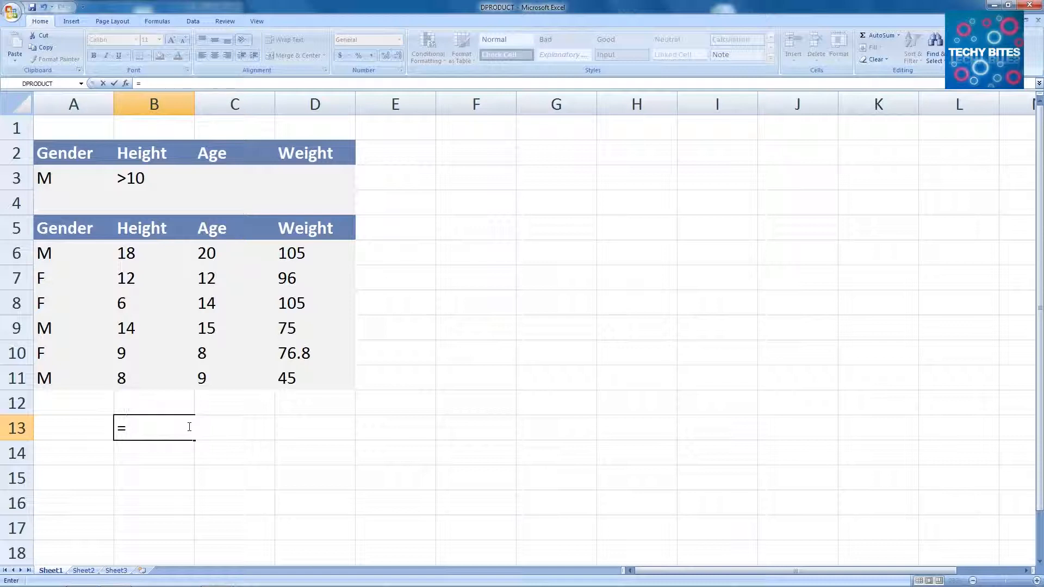
text(dproduct)
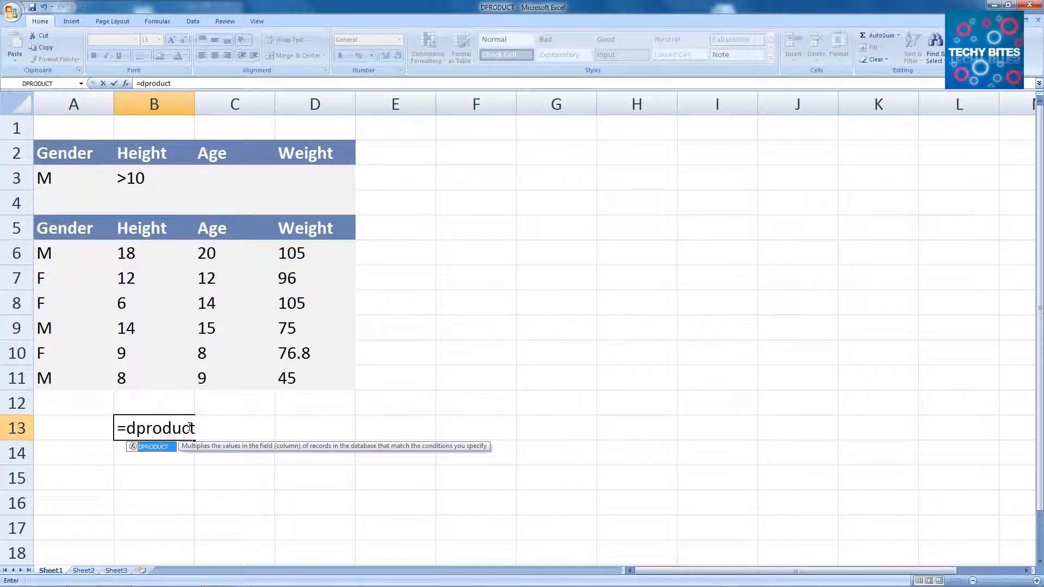
text((A5:D11)
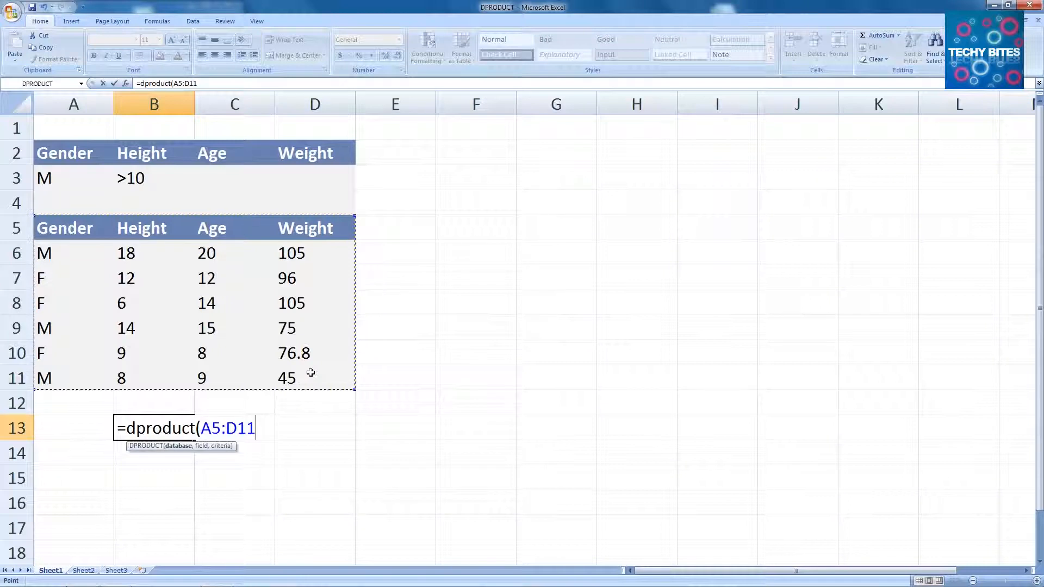
text(,)
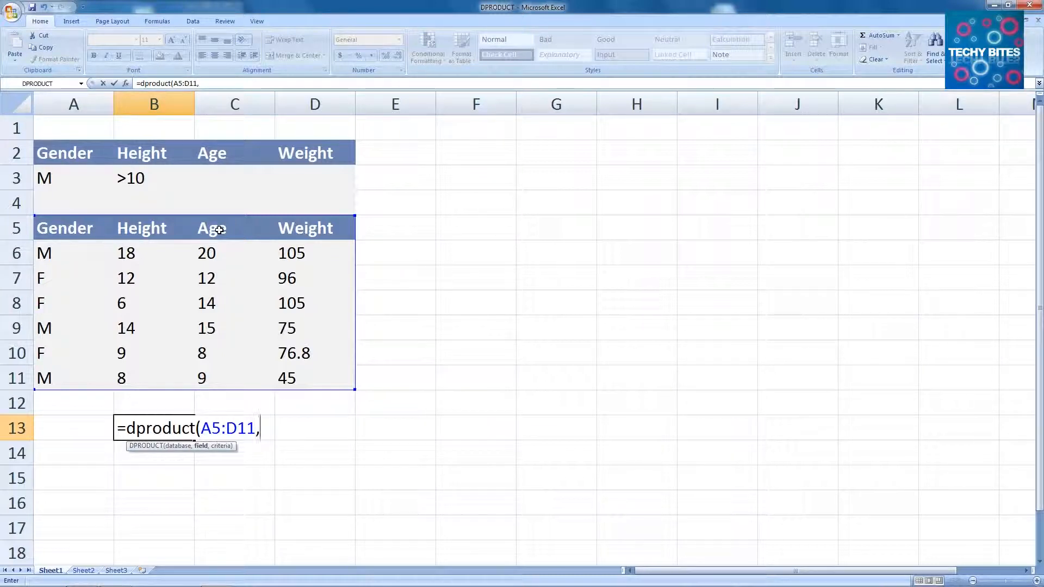
- Add the Age header C5 as the field argument, giving =dproduct(A5:D11,C5,
click(211, 227)
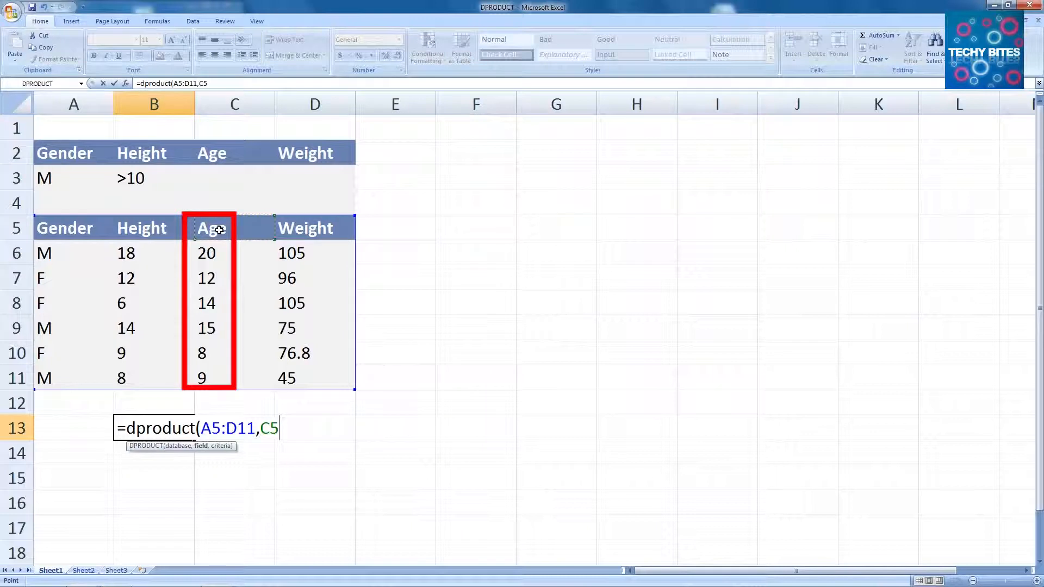
text(,)
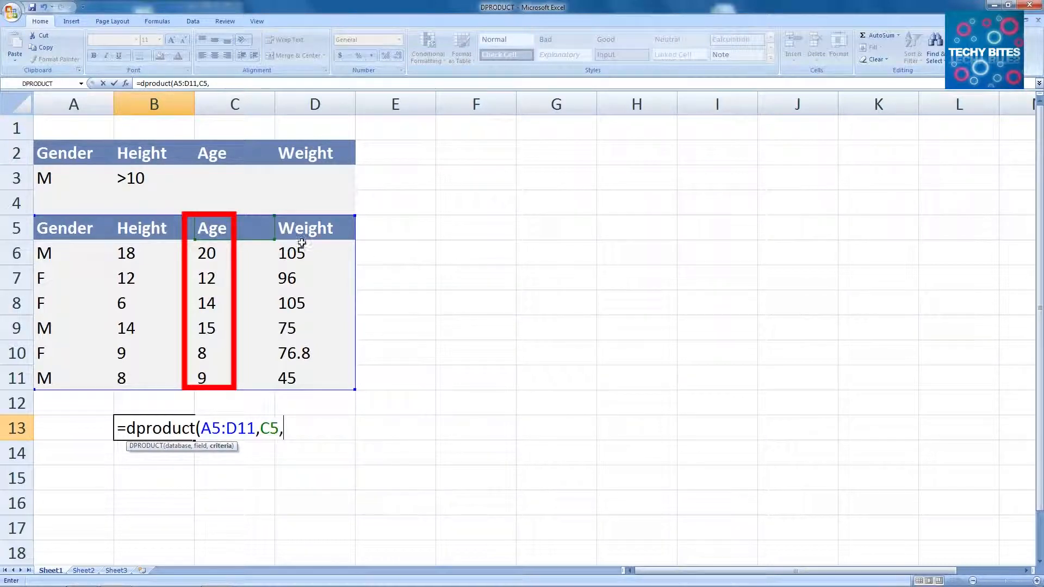
- Finish with criteria A2:D3 and enter =dproduct(A5:D11,C5,A2:D3), returning 300
drag(74, 152, 74, 177)
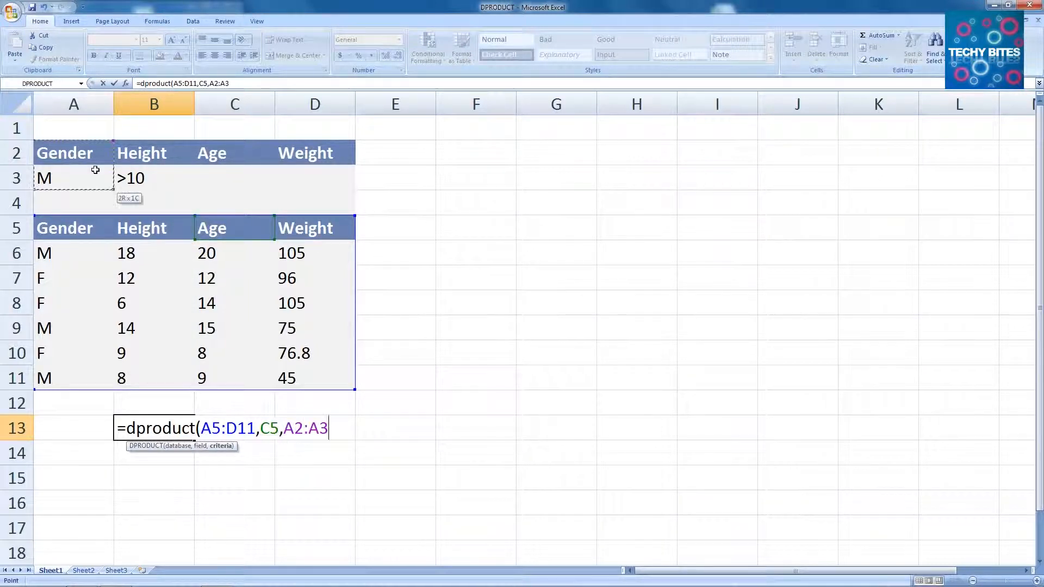
drag(95, 178, 341, 180)
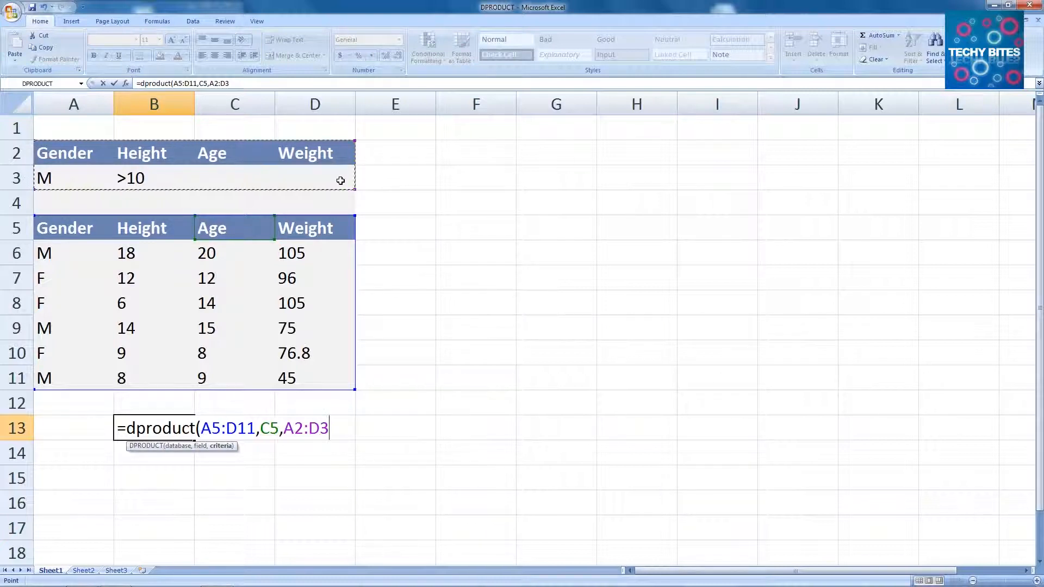
text())
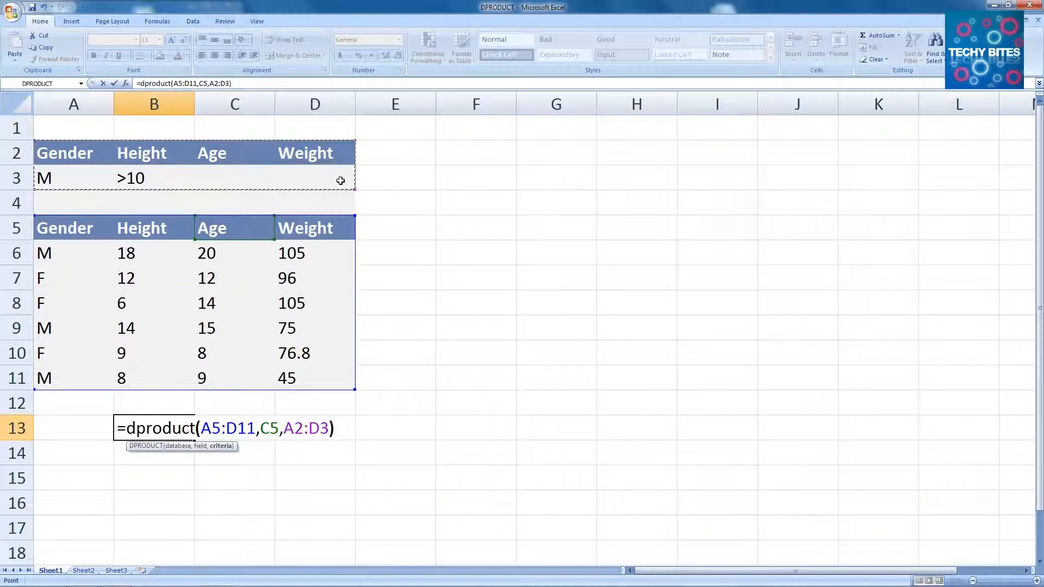
key(Return)
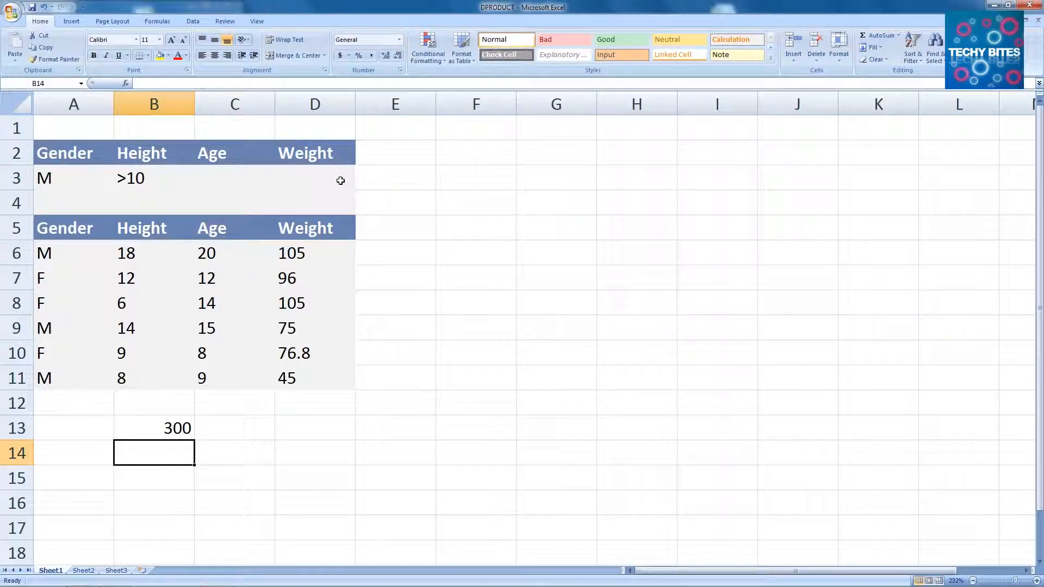
mouse_move(124, 91)
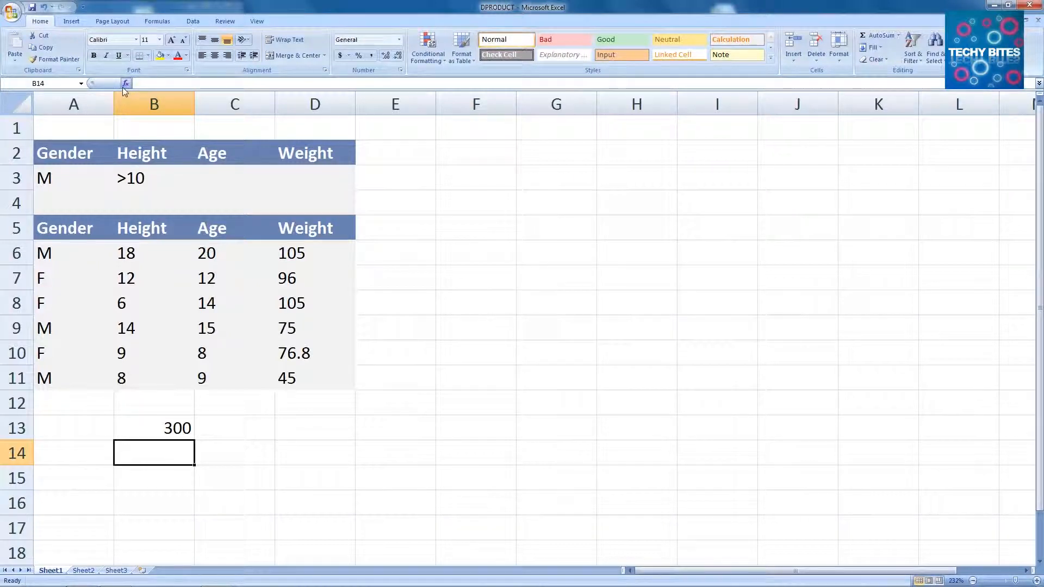
- Build DPRODUCT(A5:D11,C5,A2:D3) in B14 through the Insert Function dialog
click(125, 84)
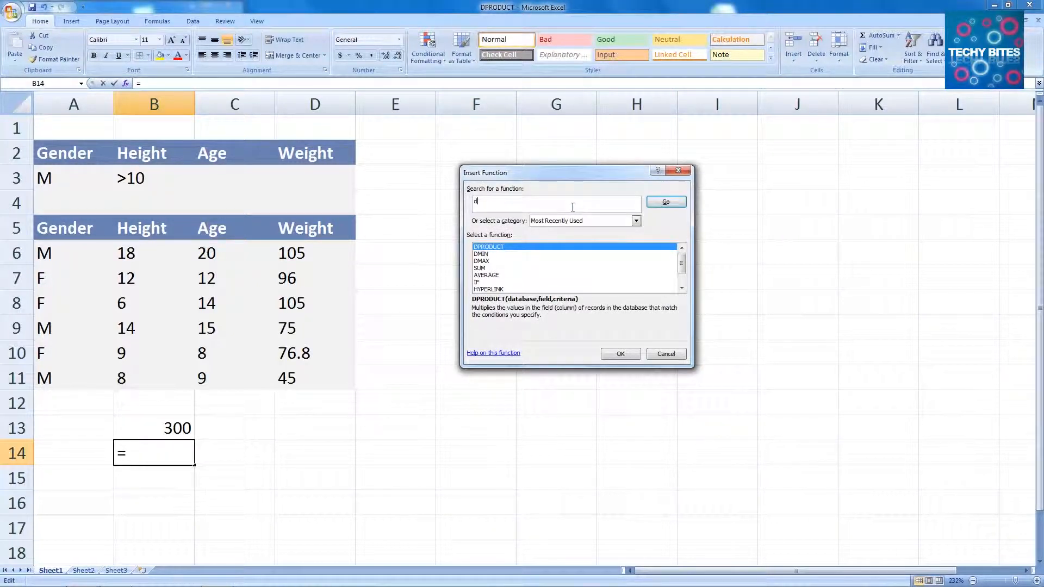
text(product)
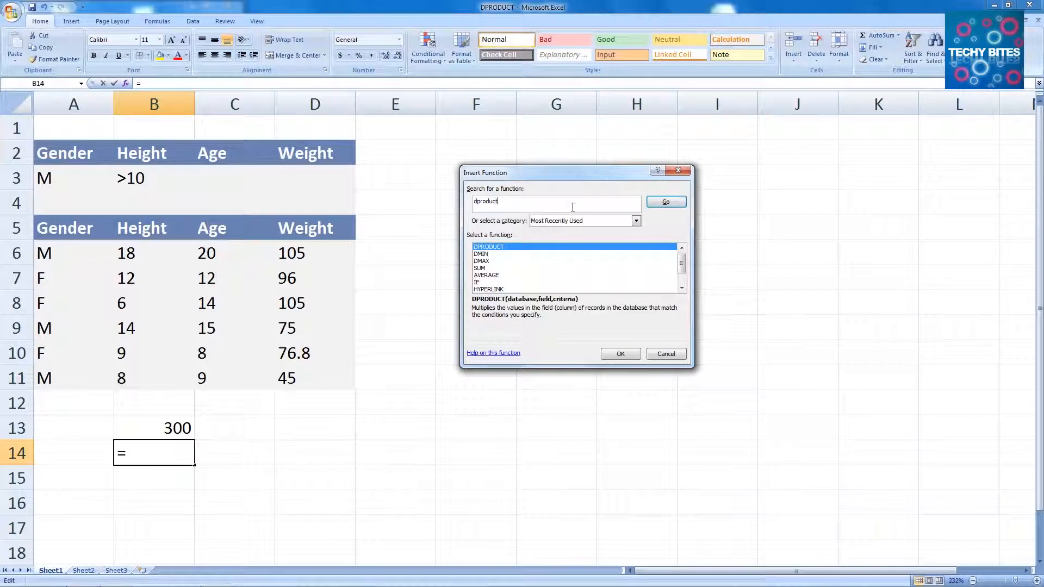
click(664, 202)
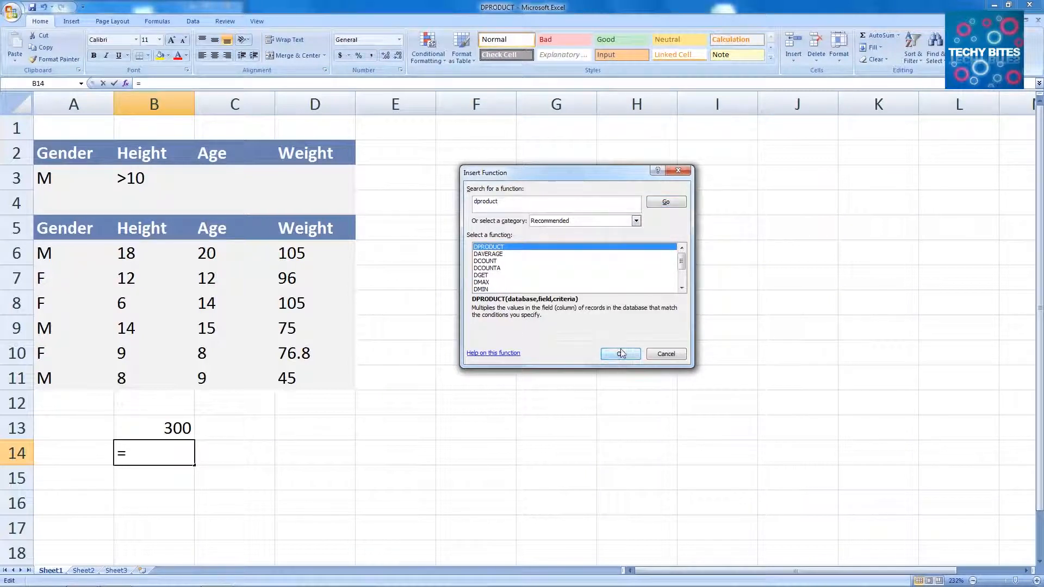
click(619, 353)
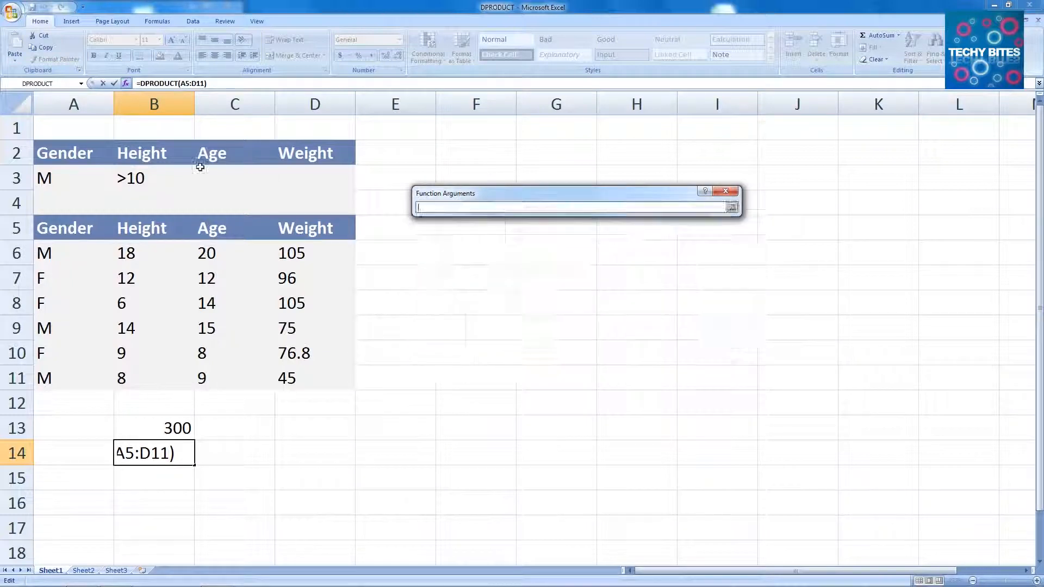
text(,C5,A2:D3)
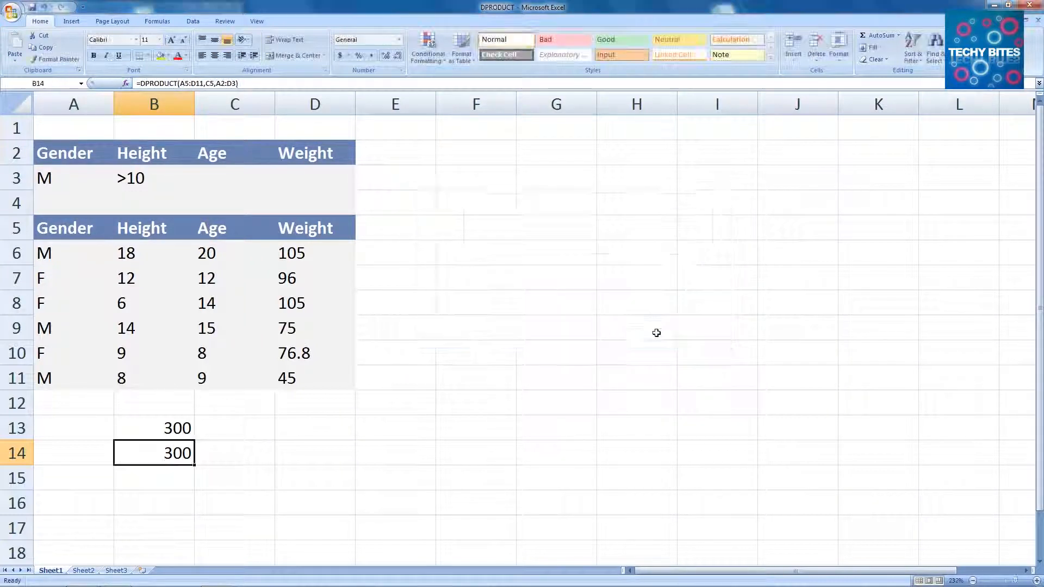
click(154, 477)
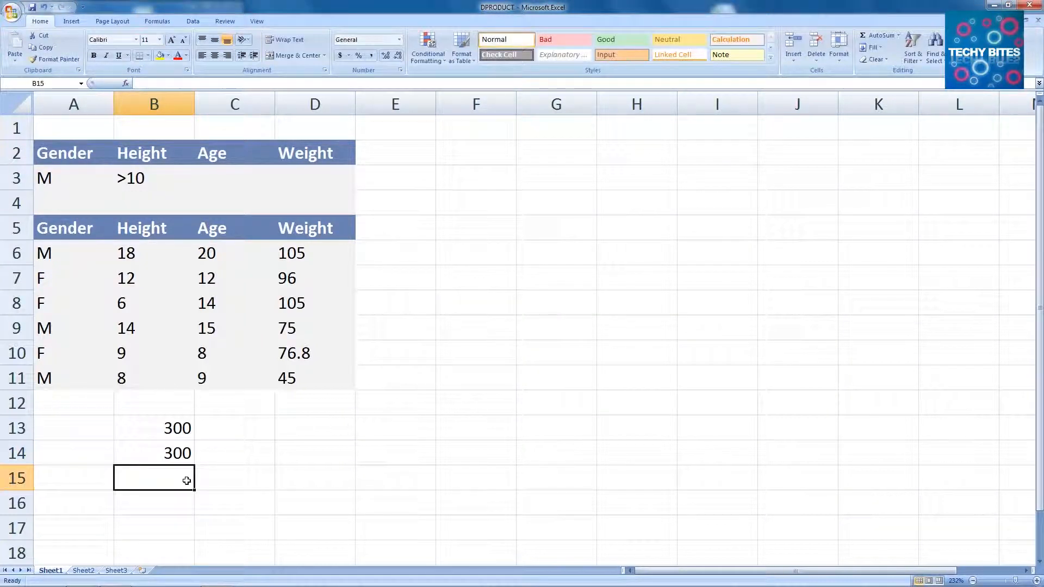